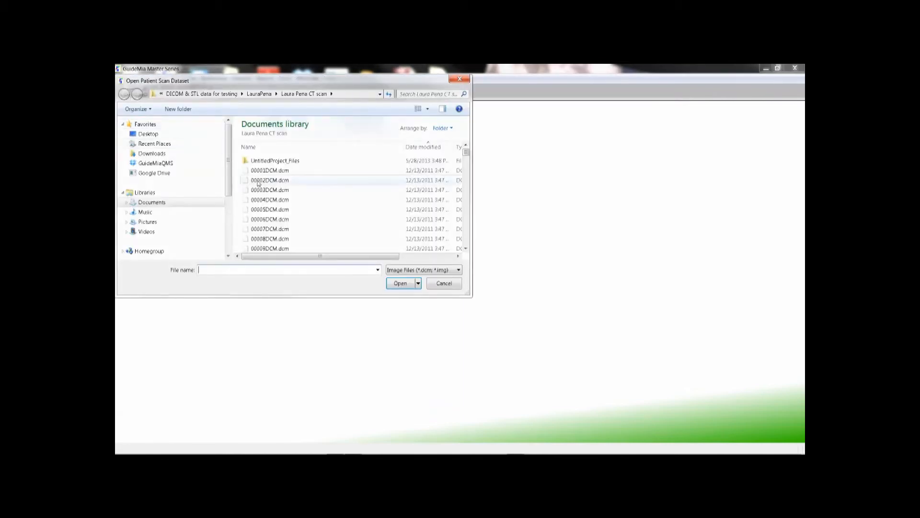
Load the patient's CT DICOM slice file from the scan folder into the planning views.
left_click(400, 283)
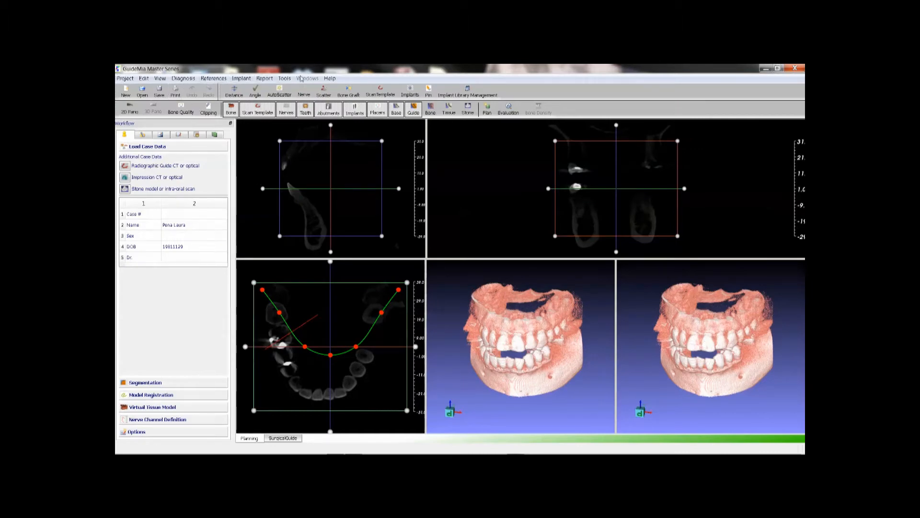
Choose Radiographic Guide CT or optical under Load Case Data to add a scan template.
left_click(255, 92)
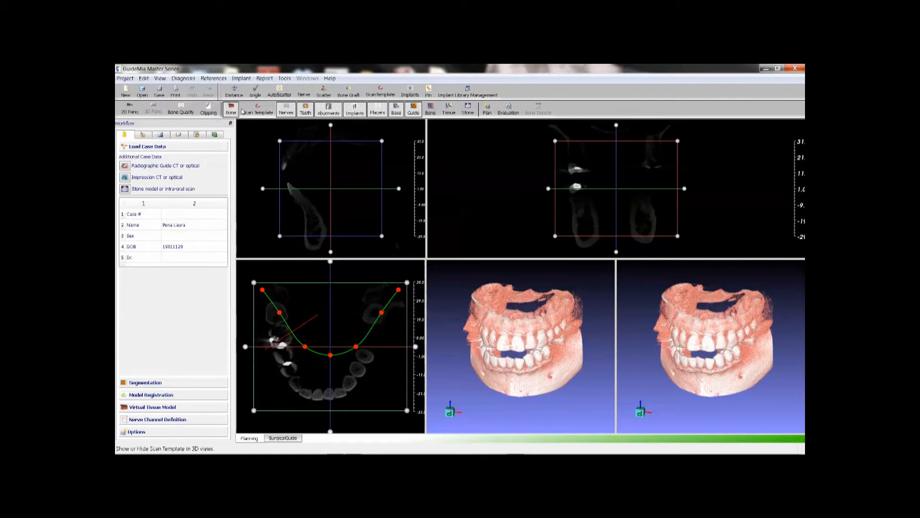
left_click(257, 109)
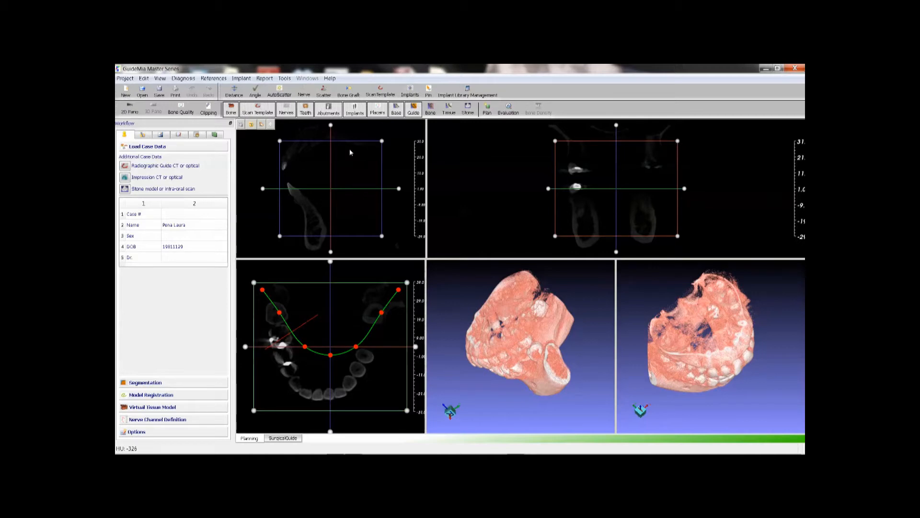
mouse_move(296, 197)
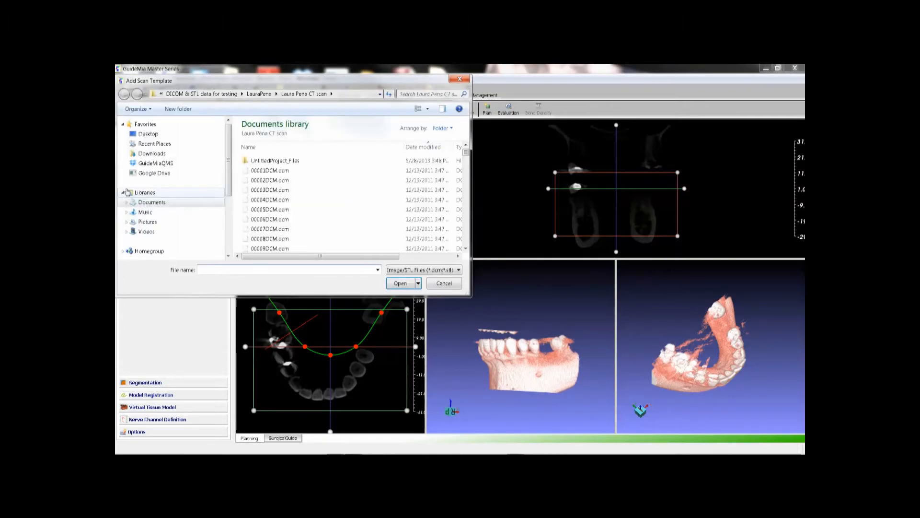
Load PreparationScan.stl from the parent folder as the scan template over the CT.
left_click(258, 94)
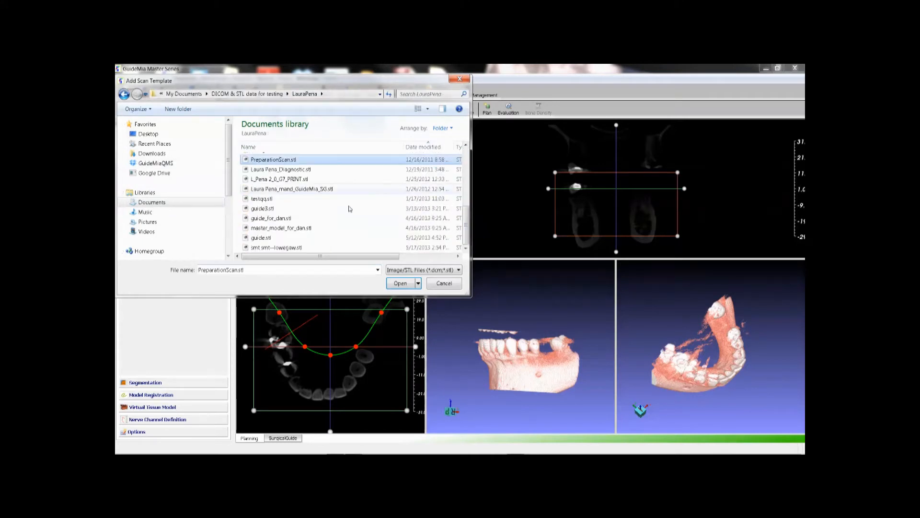
left_click(401, 282)
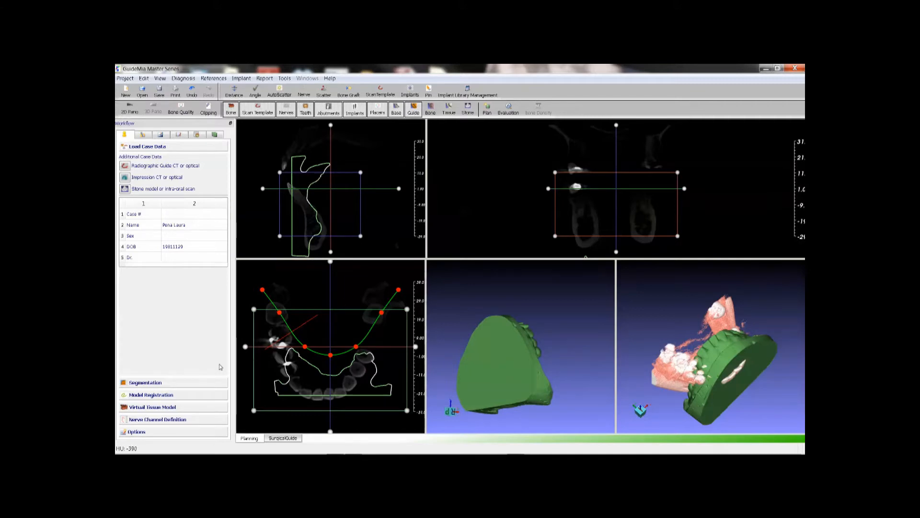
Raise the Bone Segmentation threshold to about 700 for a clean 3D jaw model.
left_click(145, 382)
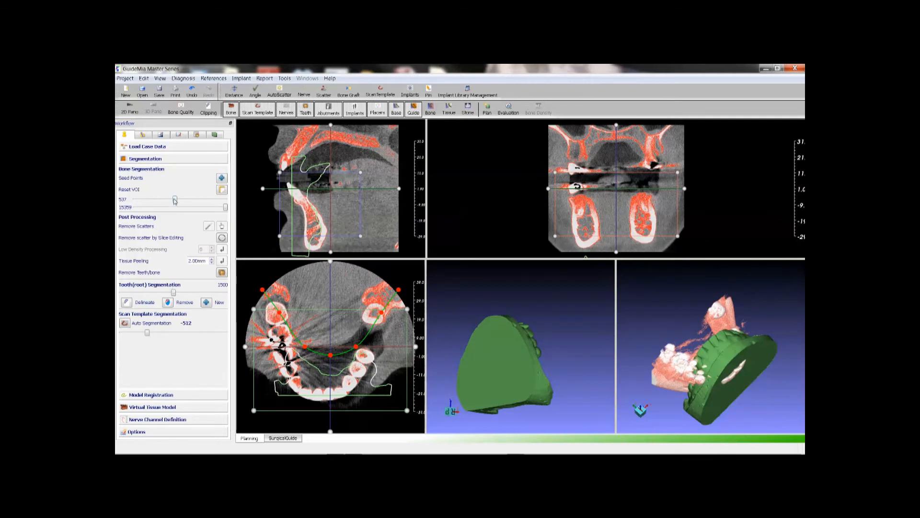
left_click_drag(175, 200, 179, 199)
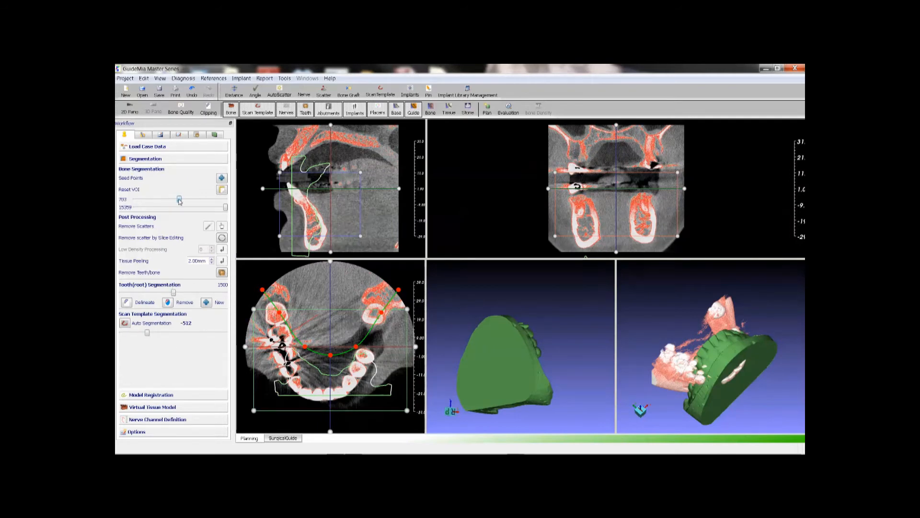
left_click_drag(179, 199, 180, 200)
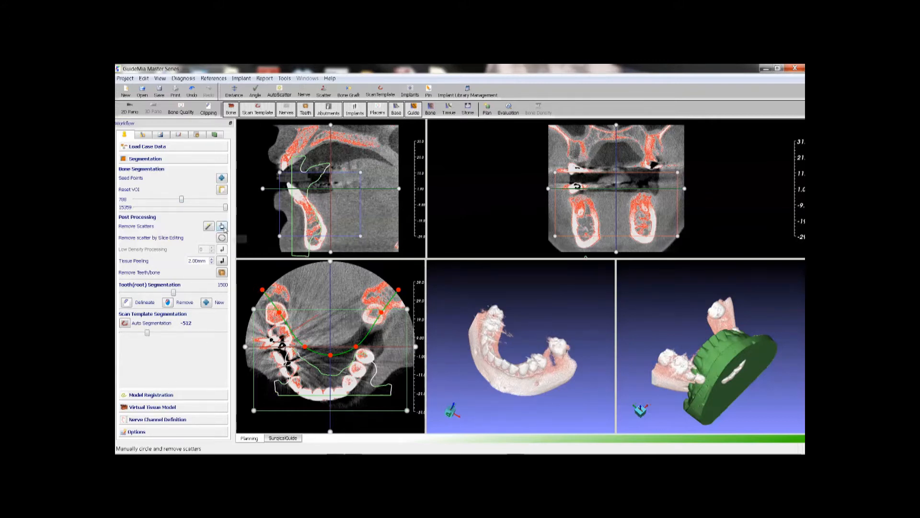
mouse_move(221, 227)
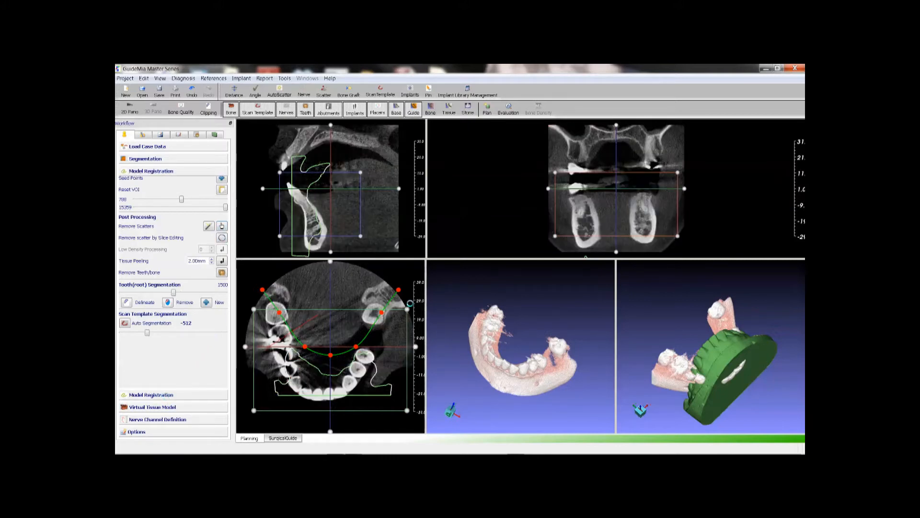
Start Model Registration to specify matching markers on the jaw and scan models.
left_click(151, 171)
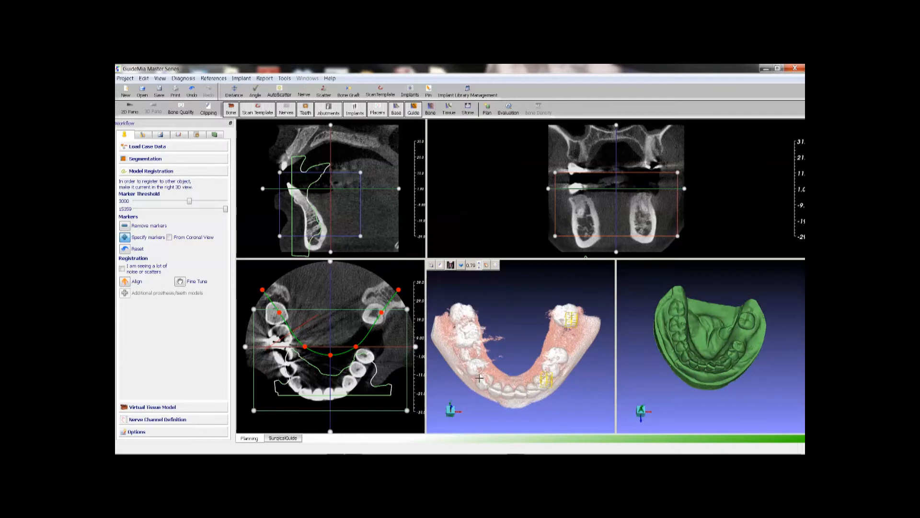
mouse_move(522, 394)
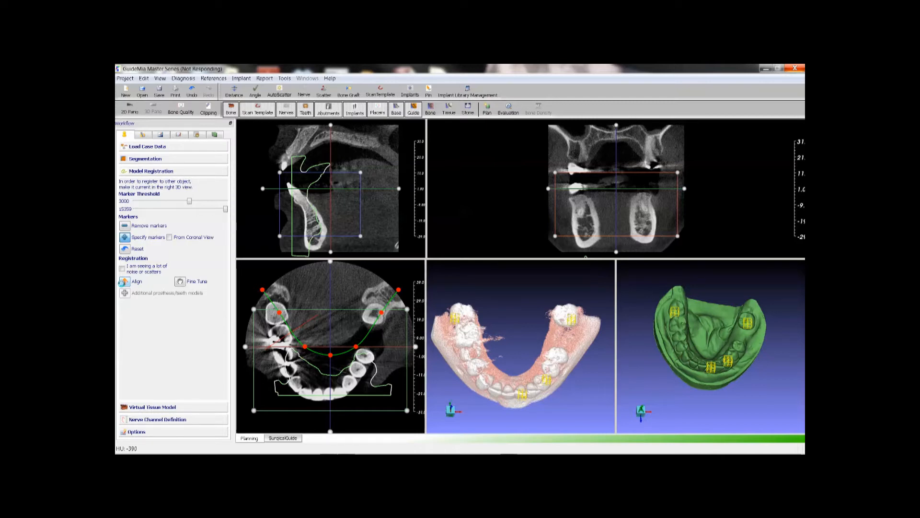
Align the scan model to the CT markers and accept the ~0.077 mm deviation result.
left_click(125, 281)
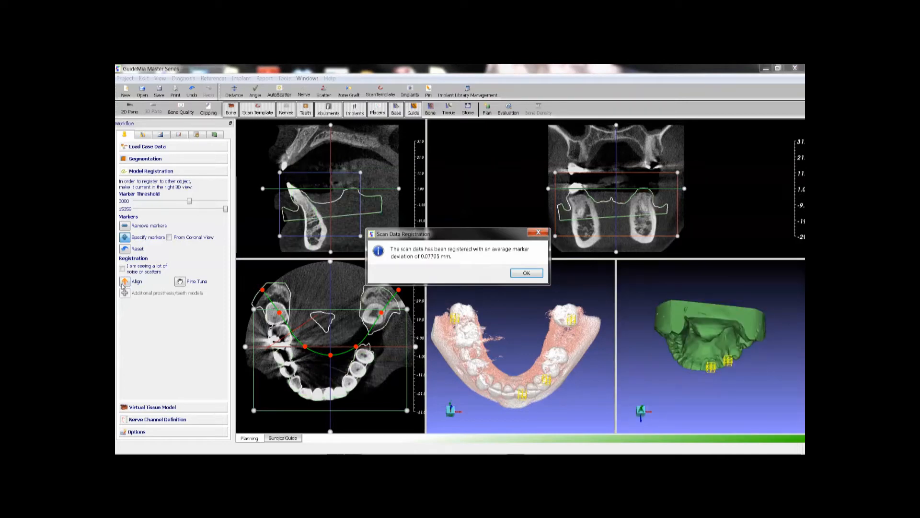
mouse_move(293, 219)
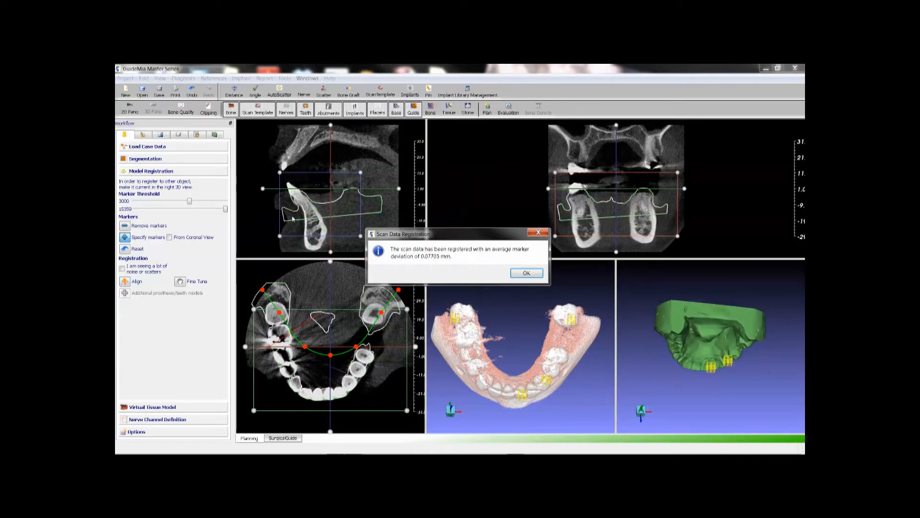
mouse_move(526, 272)
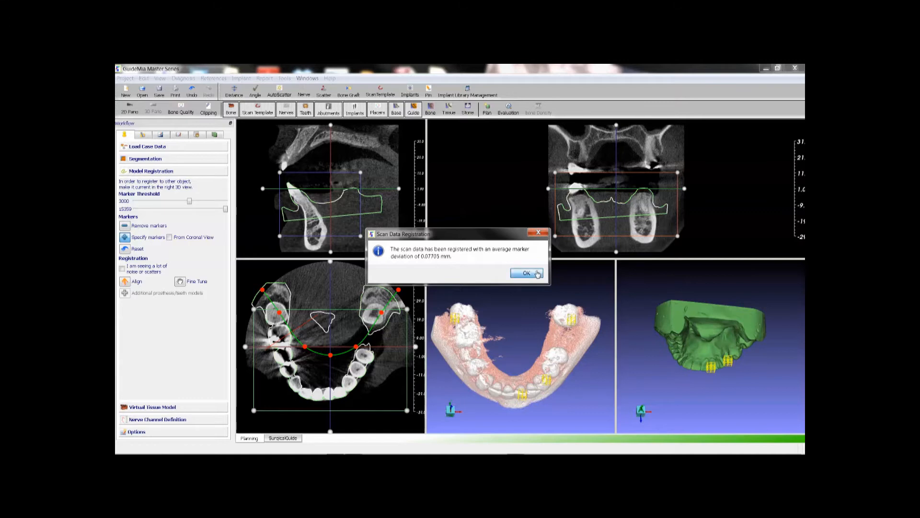
left_click(525, 272)
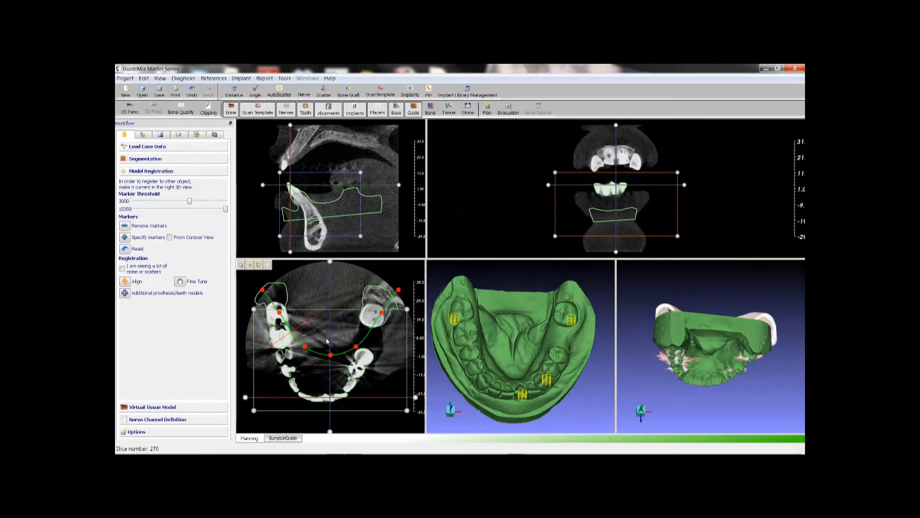
Scroll the axial view to the mandible slice for adjusting the panoramic curve.
scroll("down", 3)
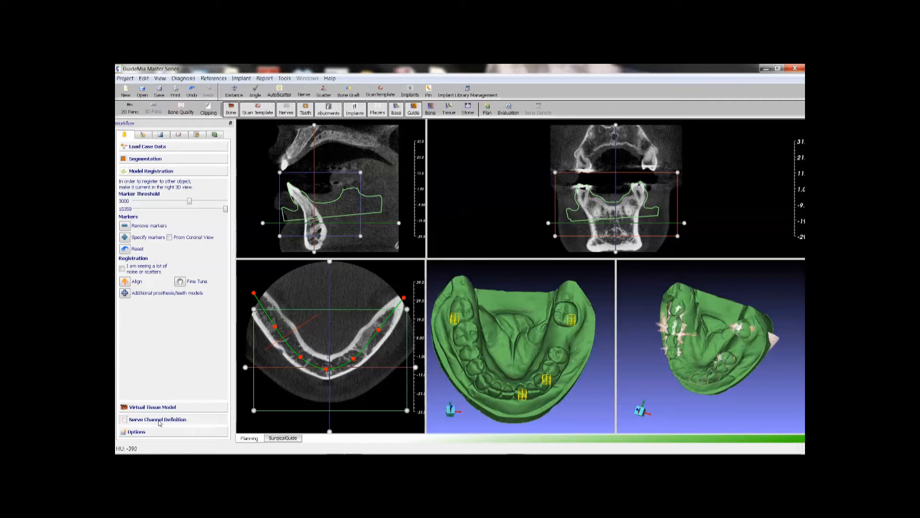
Trace the nerve canal manually with Draw Nerve along the lower jaw in the axial view.
left_click(157, 419)
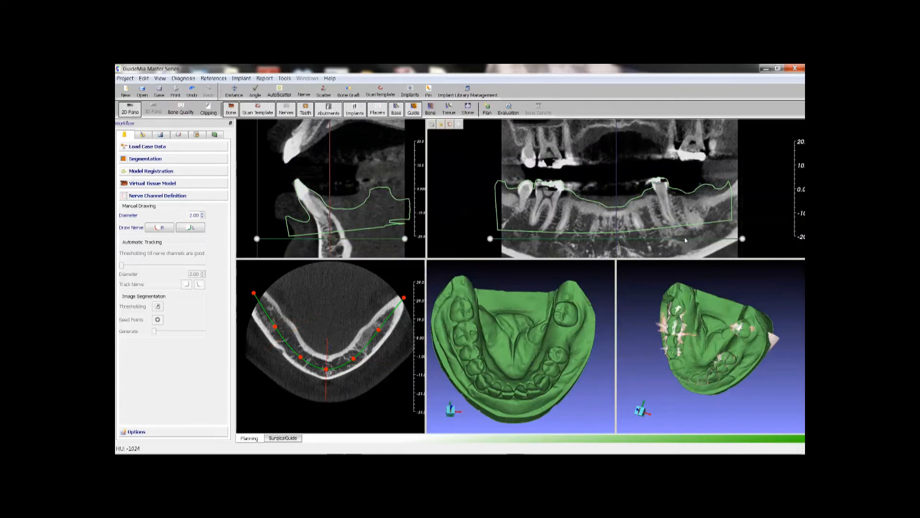
scroll("down", 3)
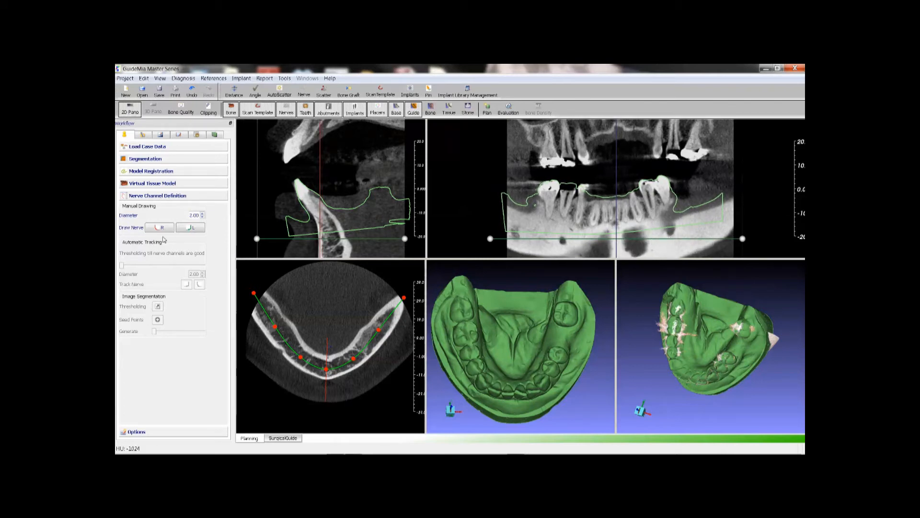
left_click(190, 227)
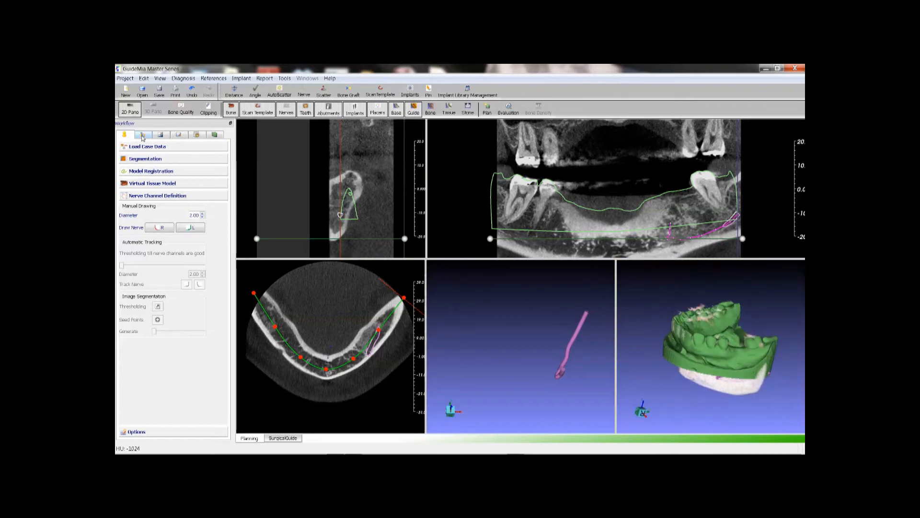
Start Place Implants for tooth 19 and bring up the implant model catalog.
left_click(140, 134)
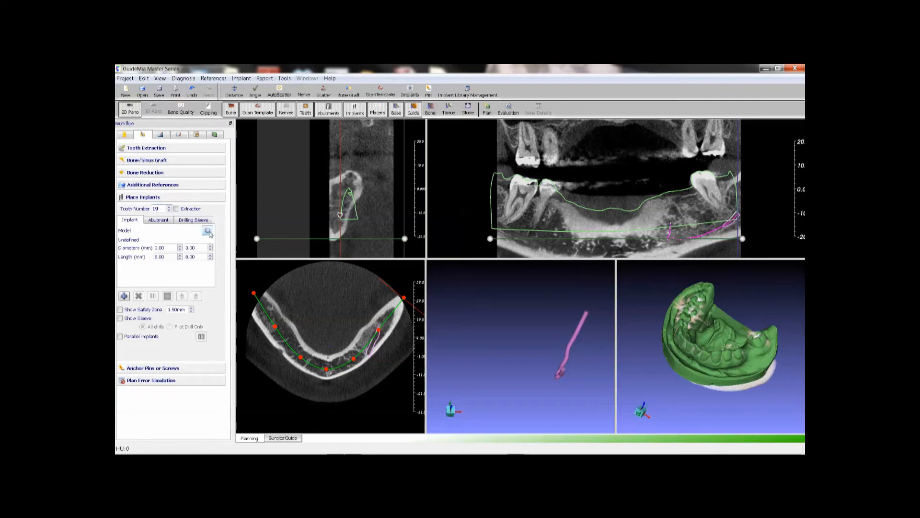
left_click(207, 229)
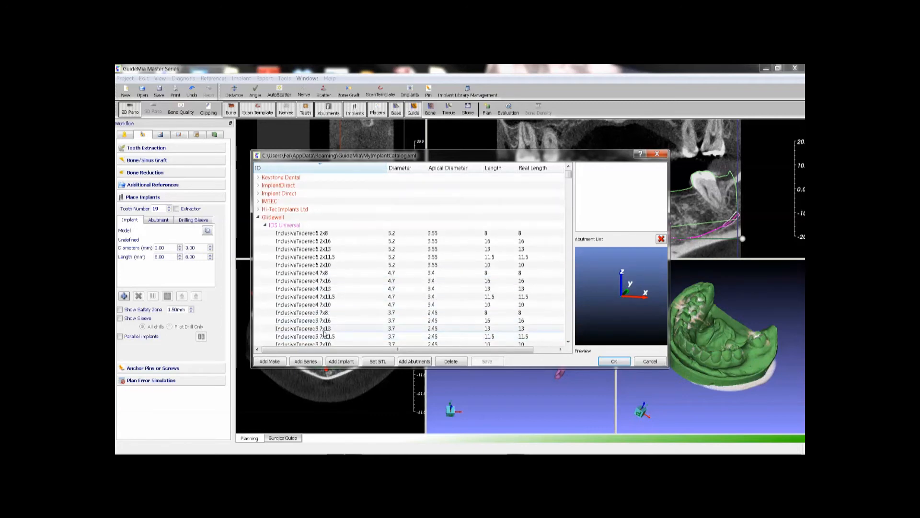
Select the Glidewell IBS Universal InclusiveTapered 4.7x11.5 implant for tooth 19.
left_click(302, 296)
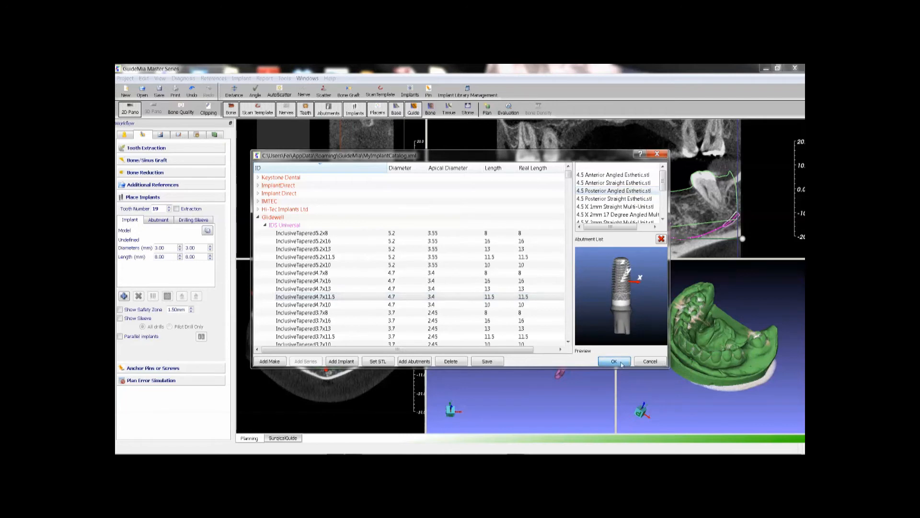
left_click(614, 361)
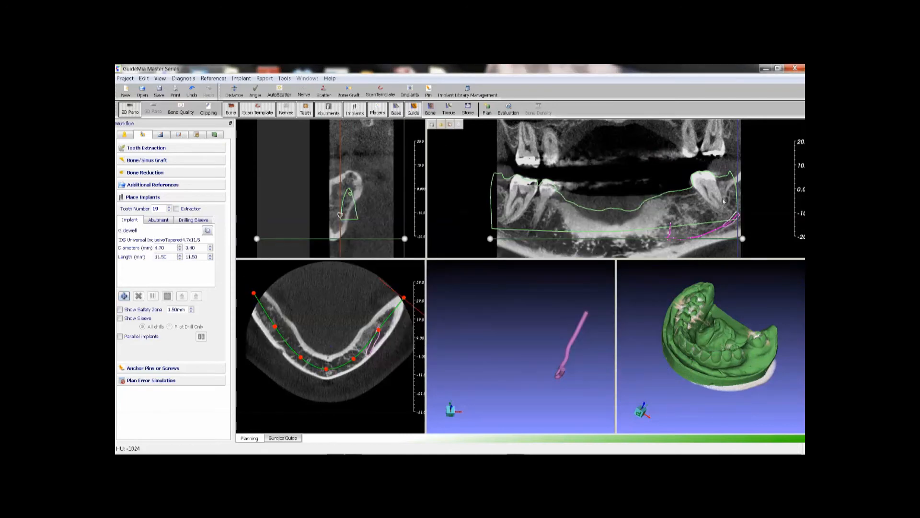
mouse_move(686, 198)
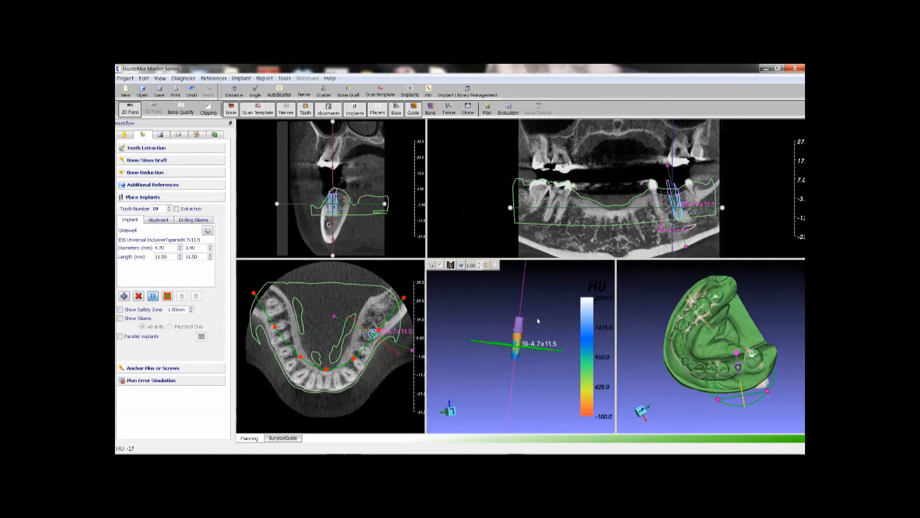
mouse_move(566, 370)
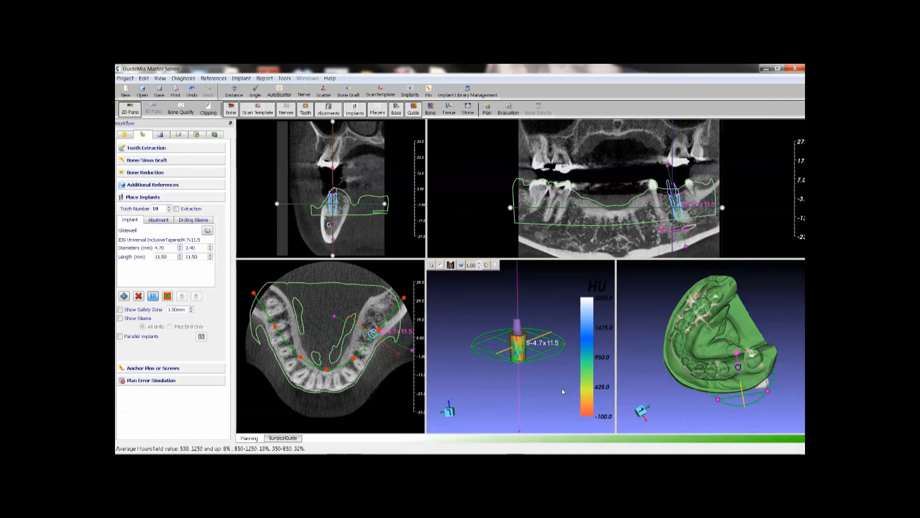
Drag the density ring around the tooth 19 implant to read average Hounsfield values.
left_click_drag(562, 391, 501, 369)
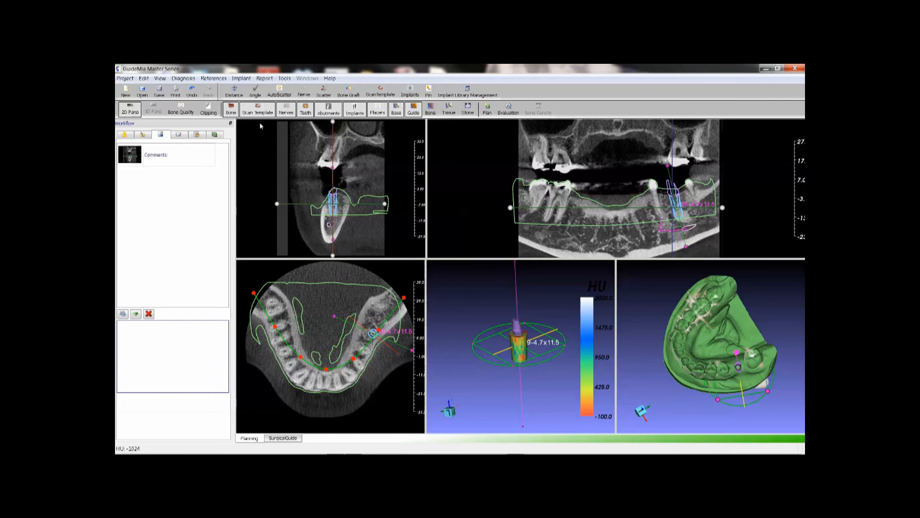
Rename the snapshot's comment to 'treatment plan notes'.
double_click(155, 154)
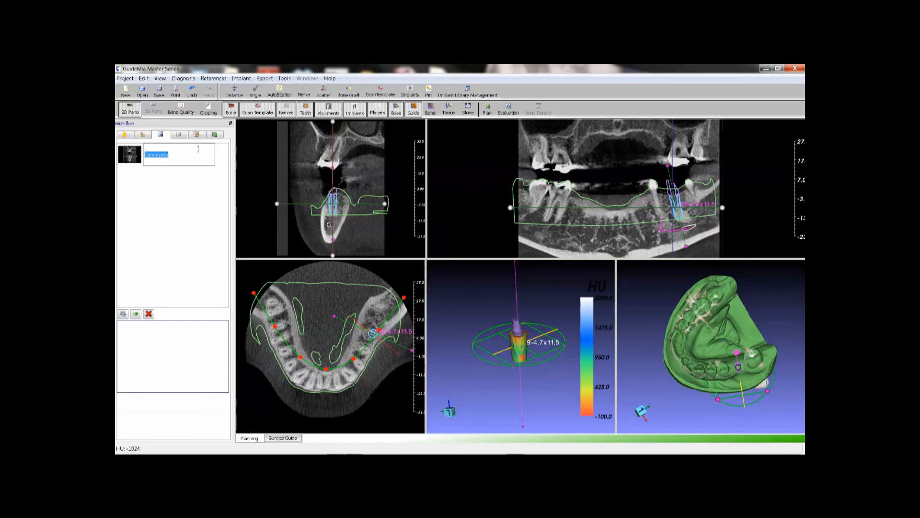
type("treatment pla")
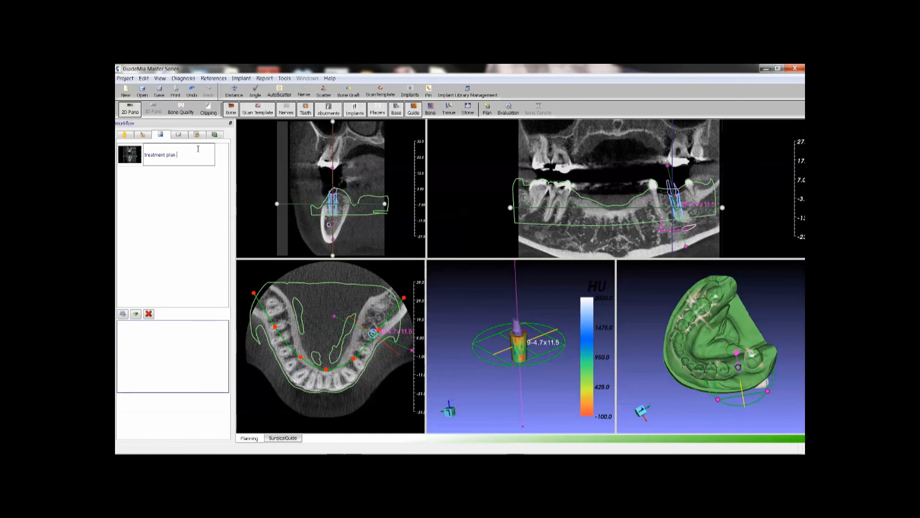
type("notes: ....")
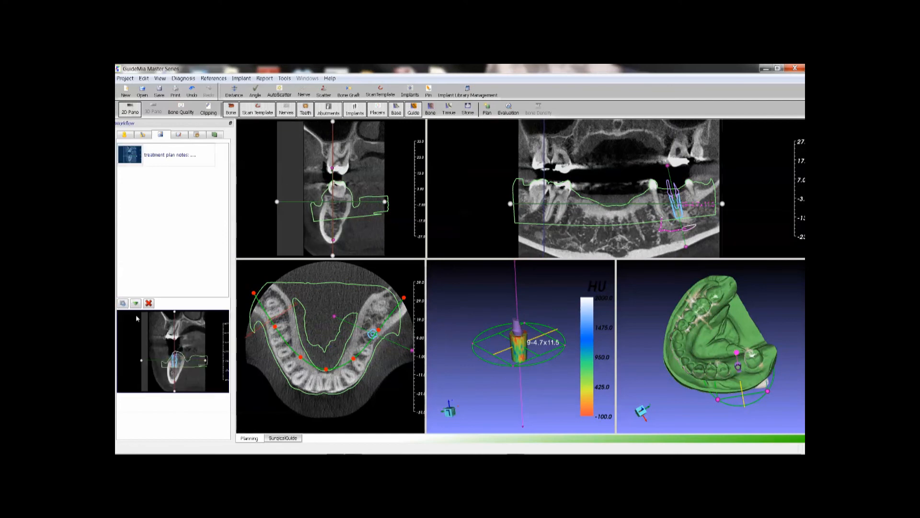
left_click(129, 154)
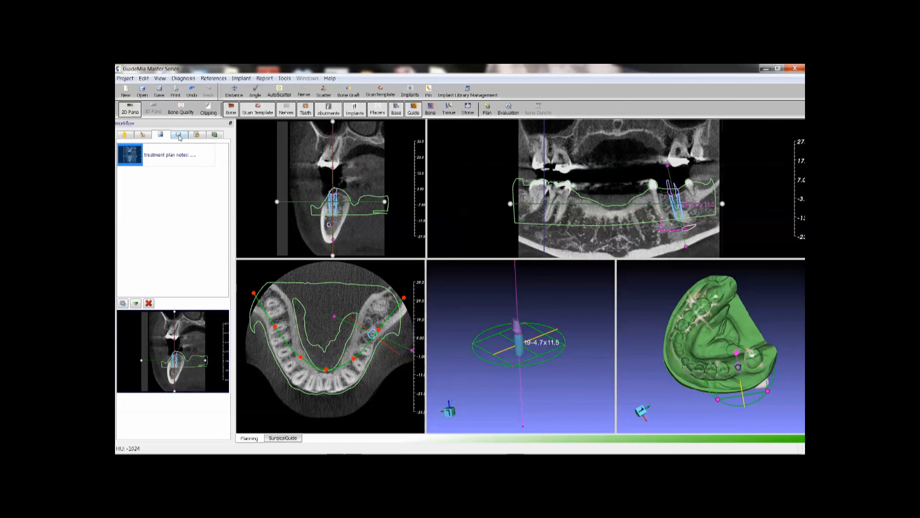
Show Bone Structure's density colour map, then select Nerve Drawing(left) alone in 3D.
left_click(179, 134)
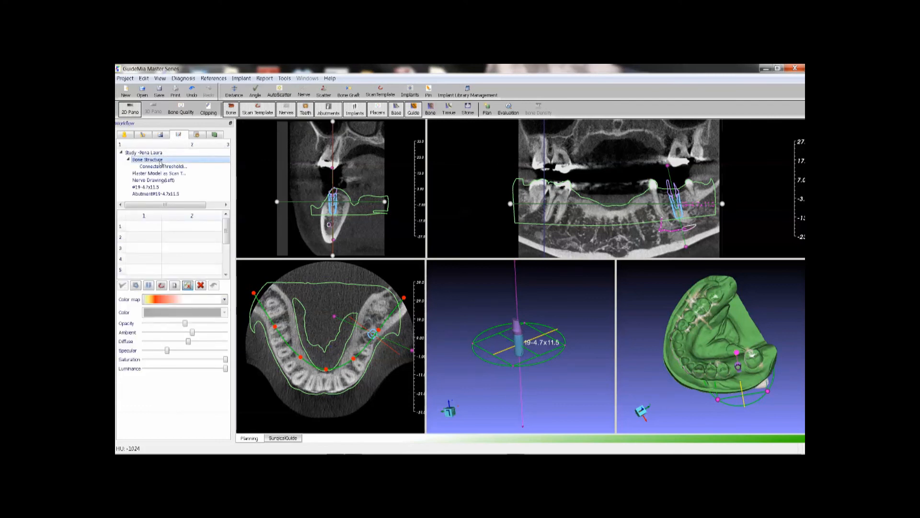
left_click(224, 299)
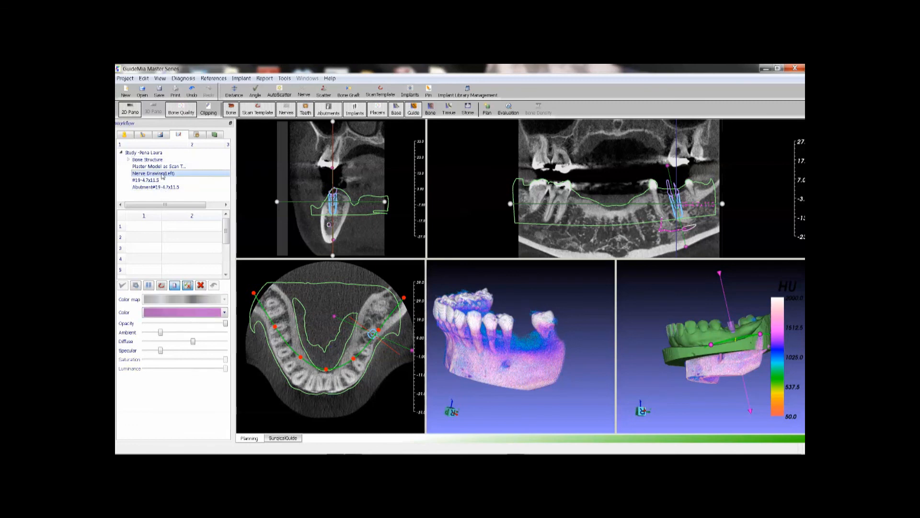
left_click(225, 311)
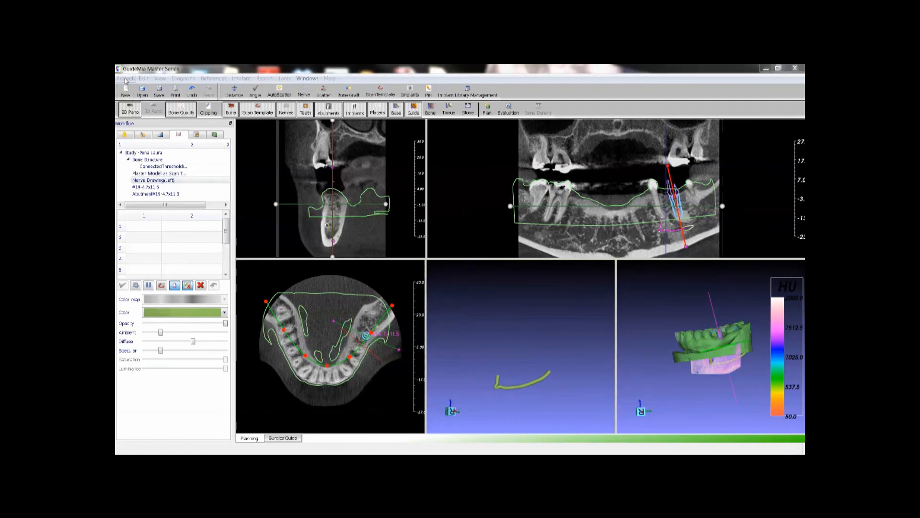
Save the project with 'guidemia' entered as the file name.
left_click(159, 91)
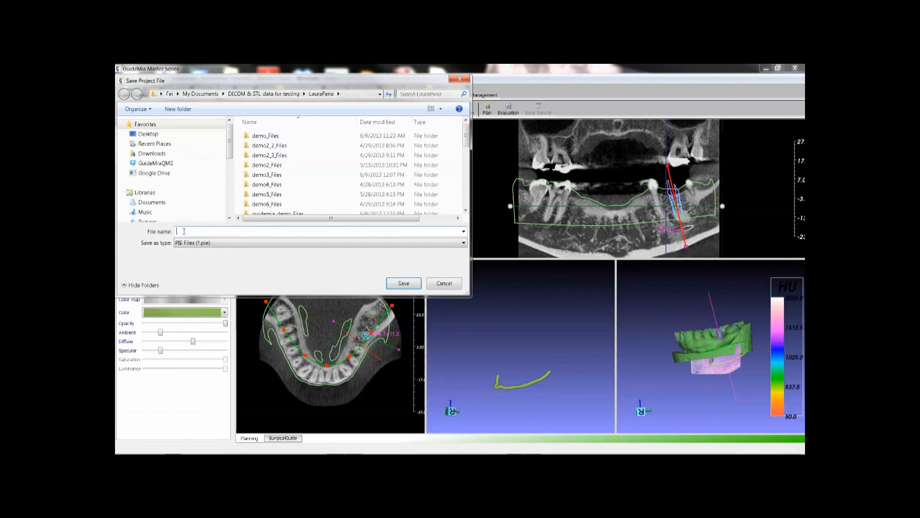
type("guidemia")
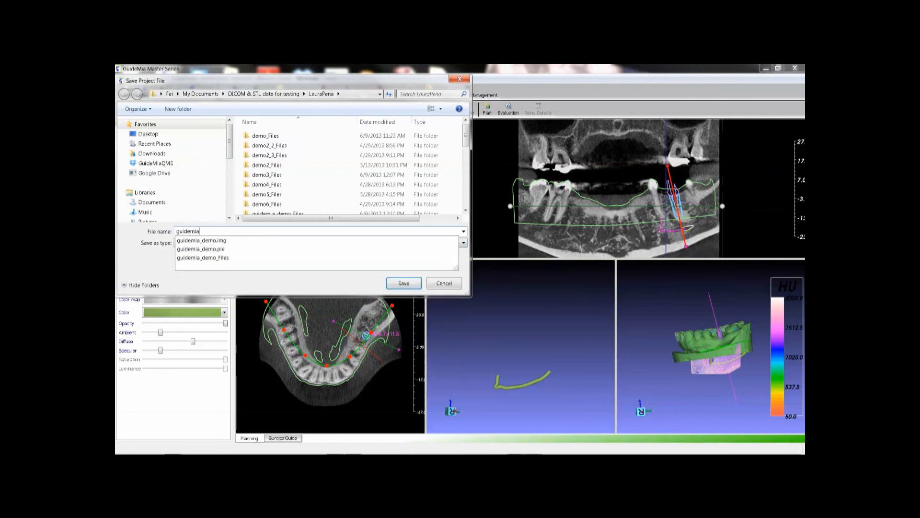